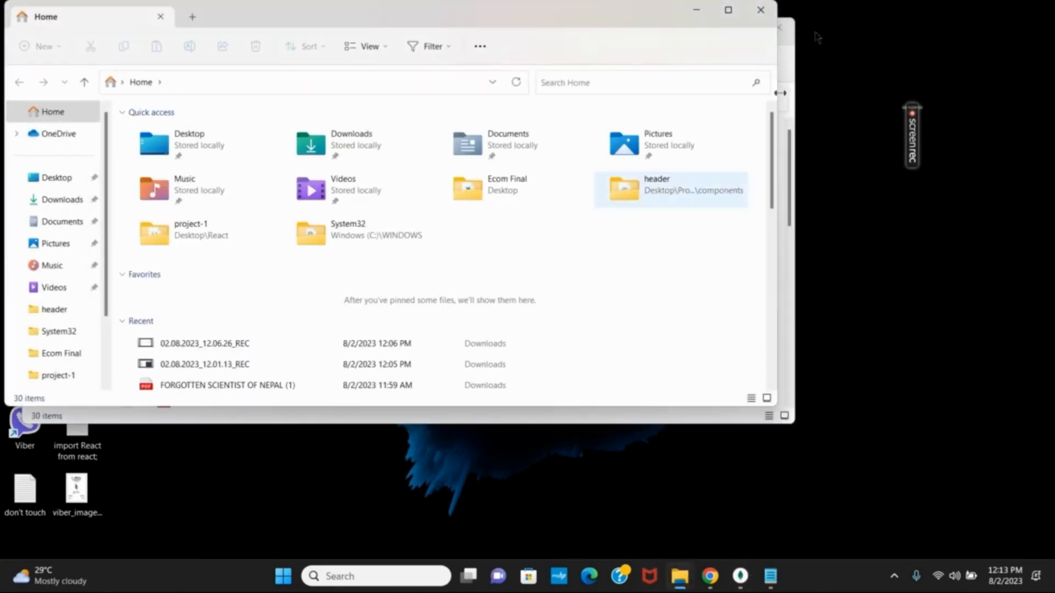
Step: Maximize File Explorer and go into the Windows (C:) drive
left_click(728, 10)
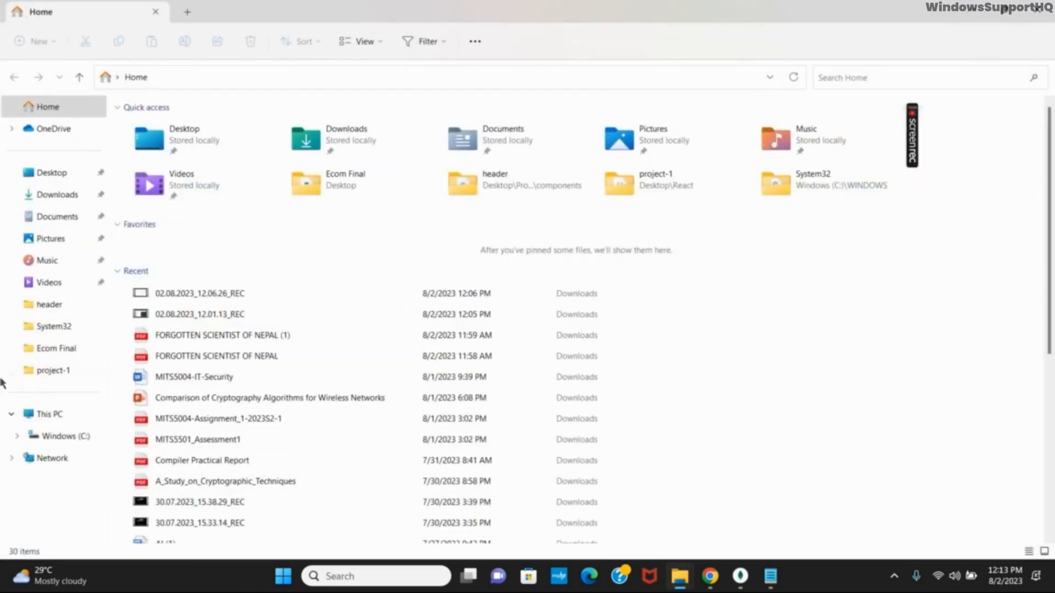
left_click(67, 437)
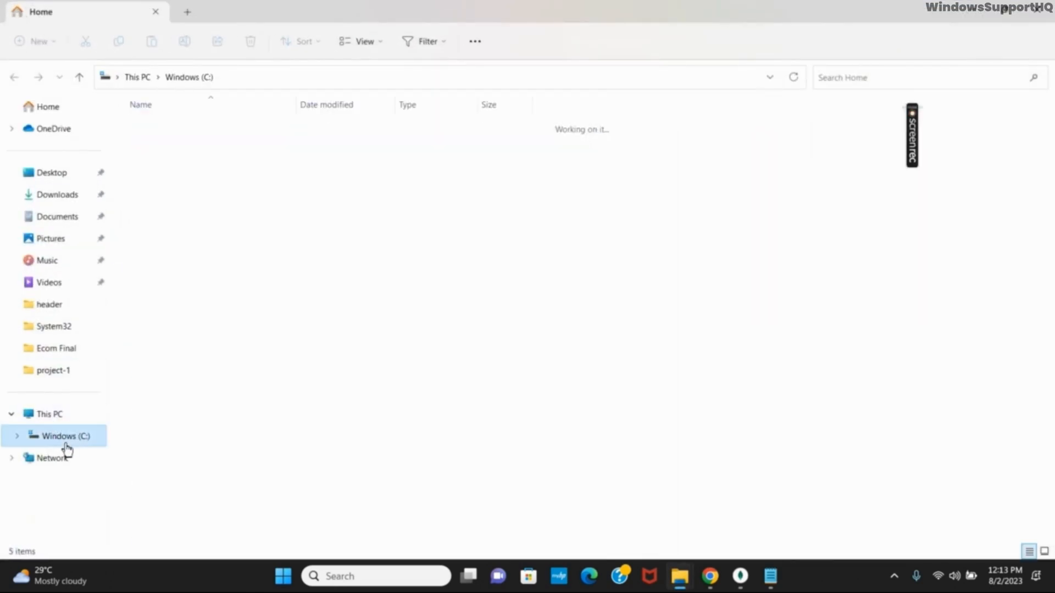
Step: Navigate into Program Files (x86) and then the Microsoft folder
left_click(66, 435)
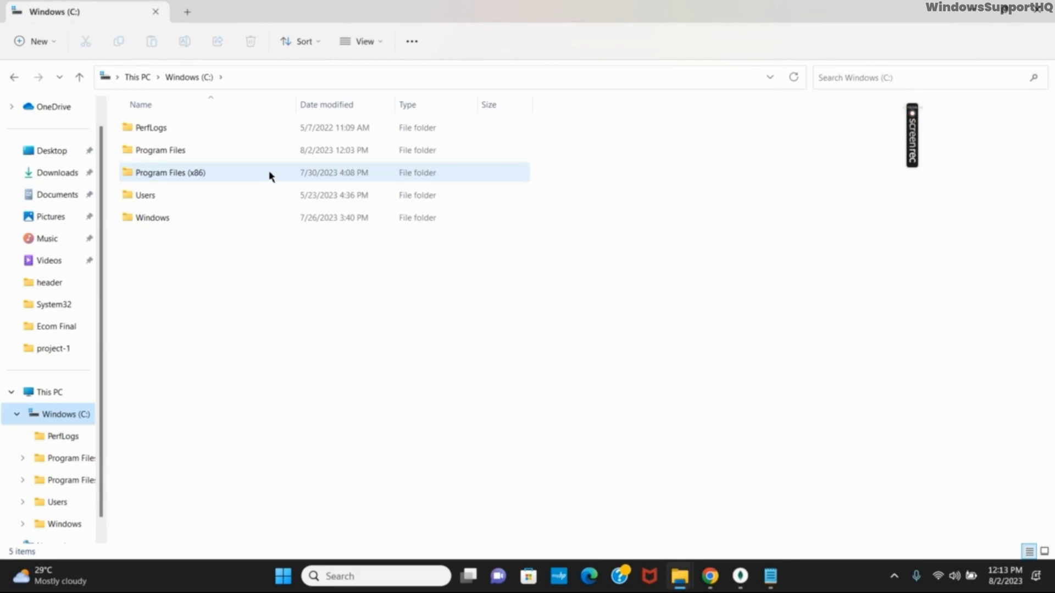
double_click(169, 172)
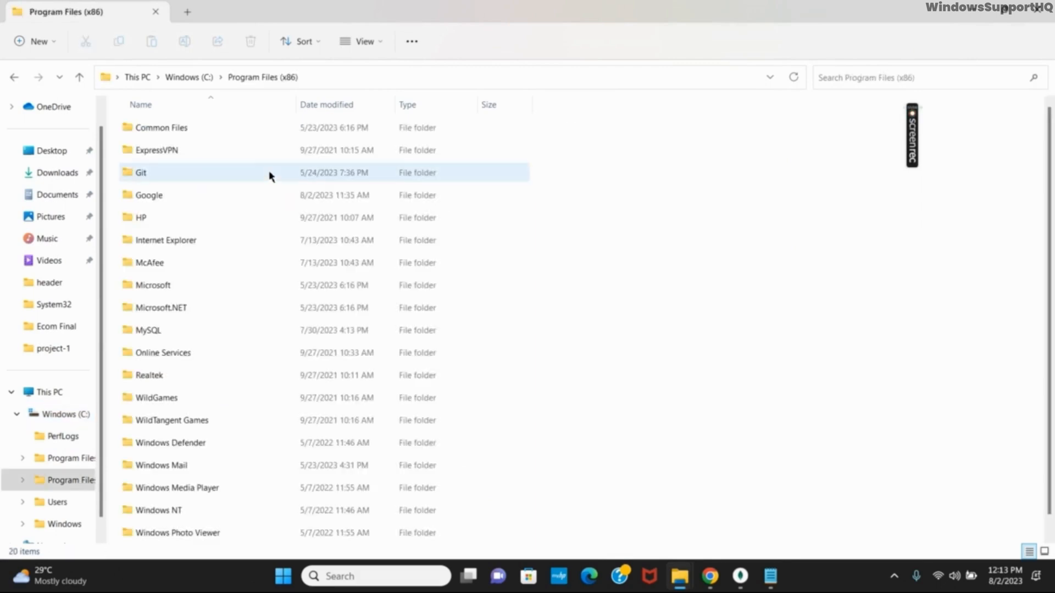
left_click(153, 285)
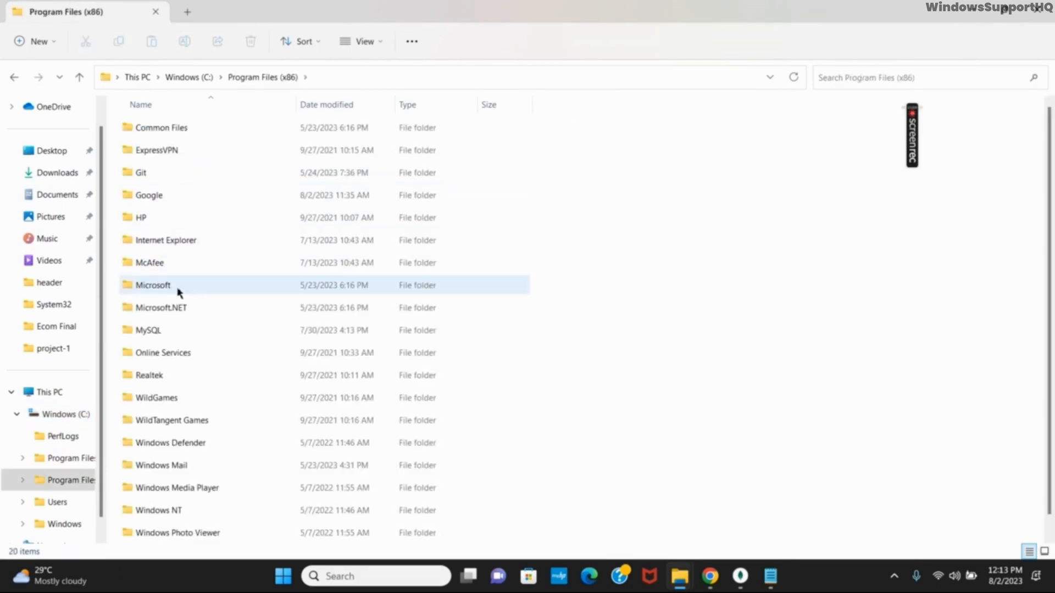
double_click(152, 284)
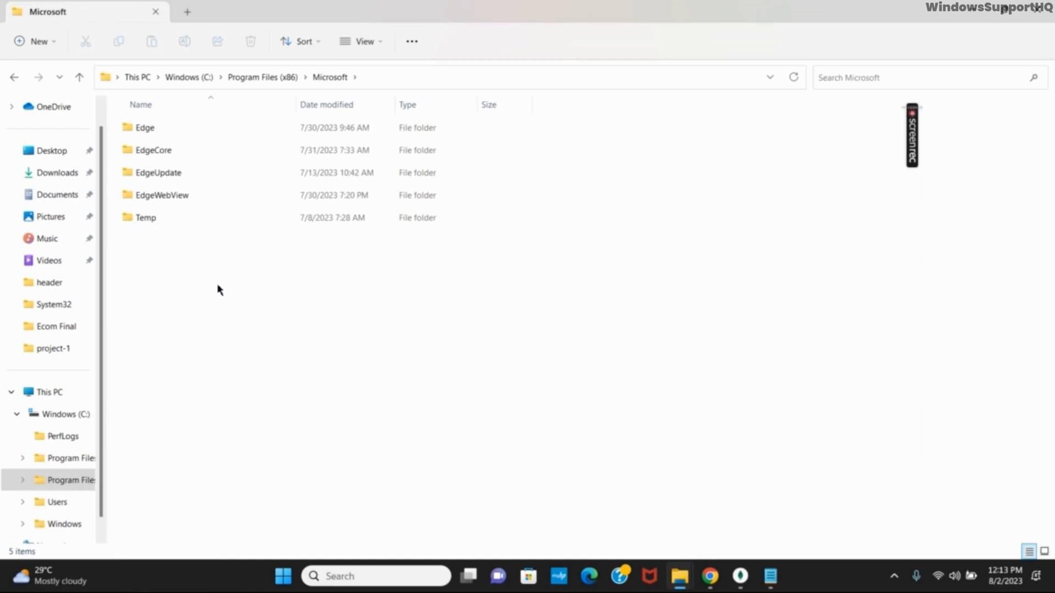
Step: Continue through Edge and Application into the 115.0.1901.188 version folder
left_click(145, 127)
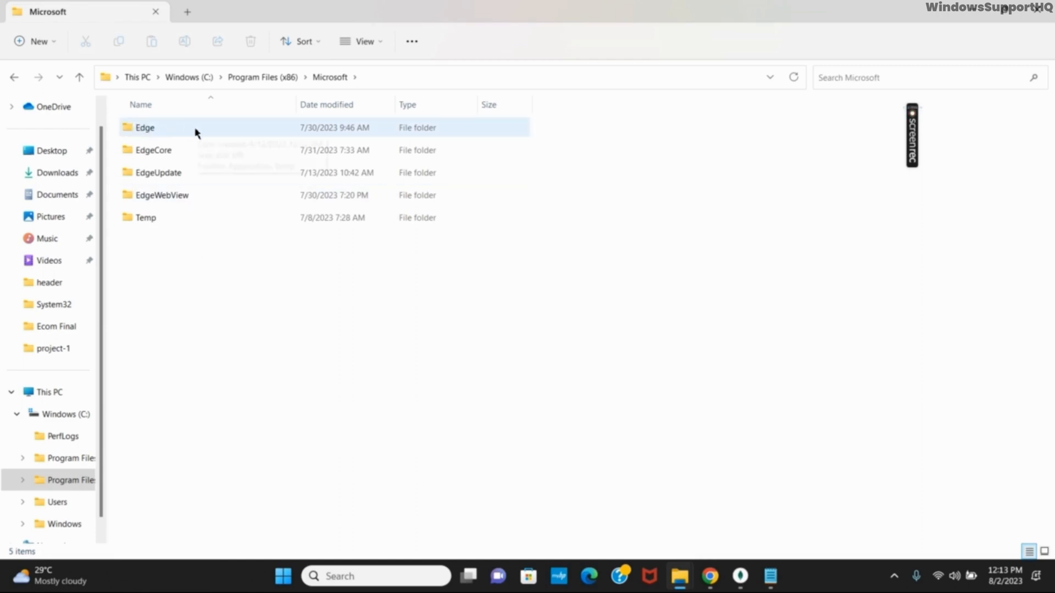
double_click(145, 128)
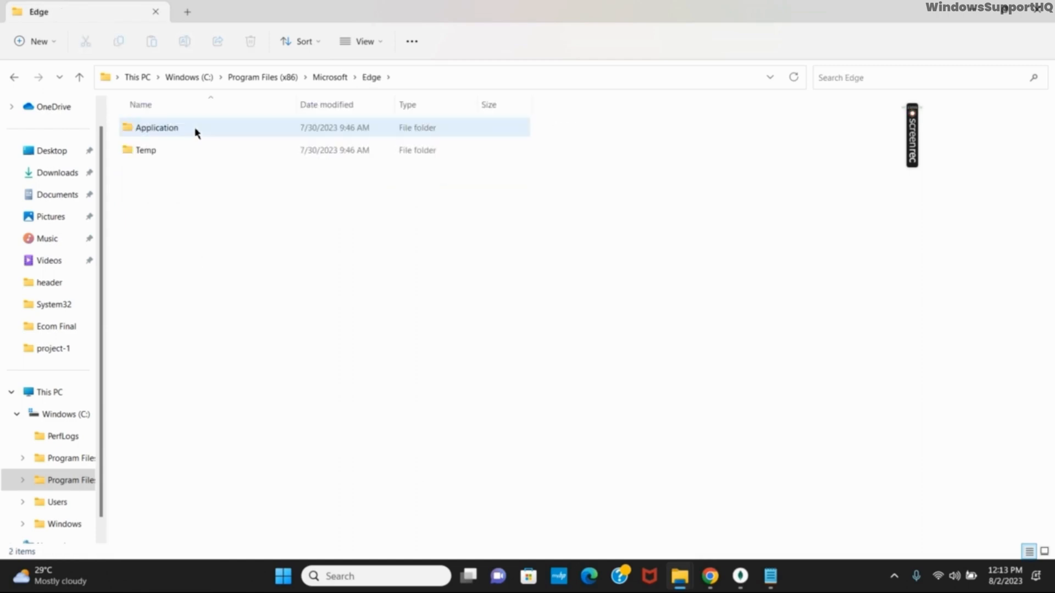
double_click(156, 128)
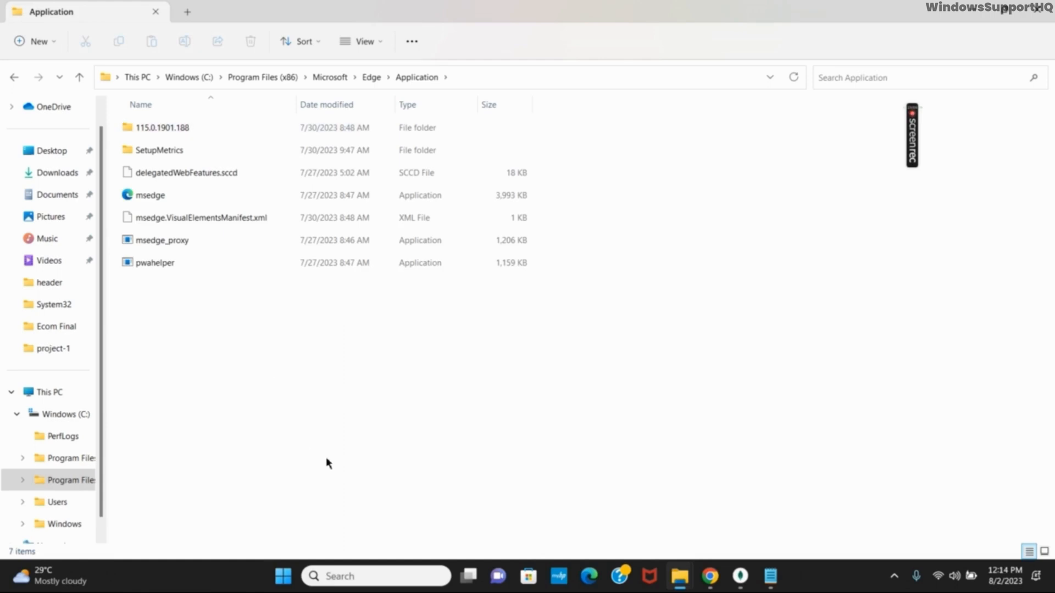
left_click(162, 128)
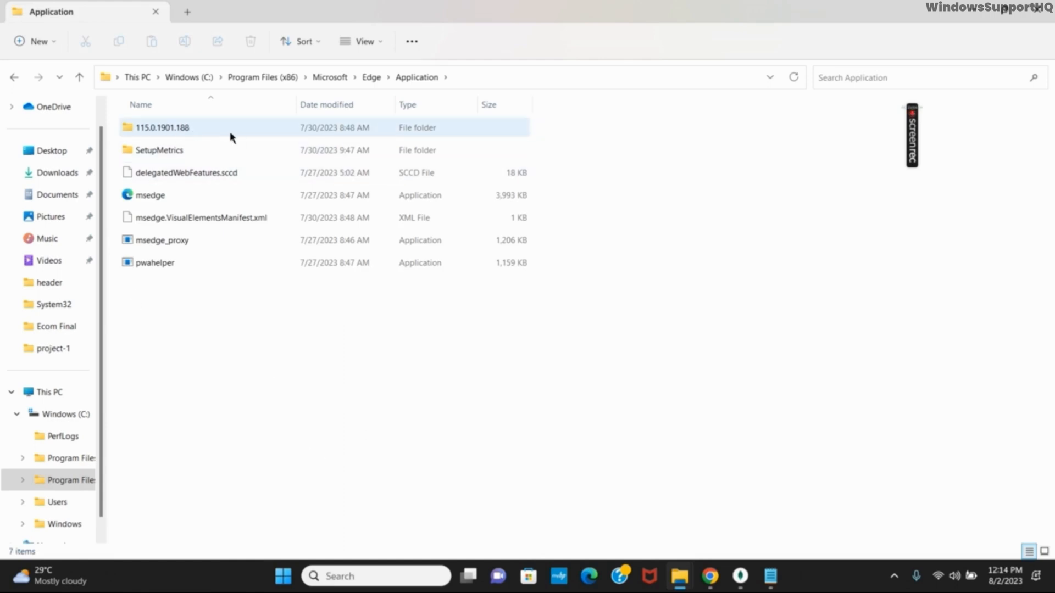
double_click(163, 127)
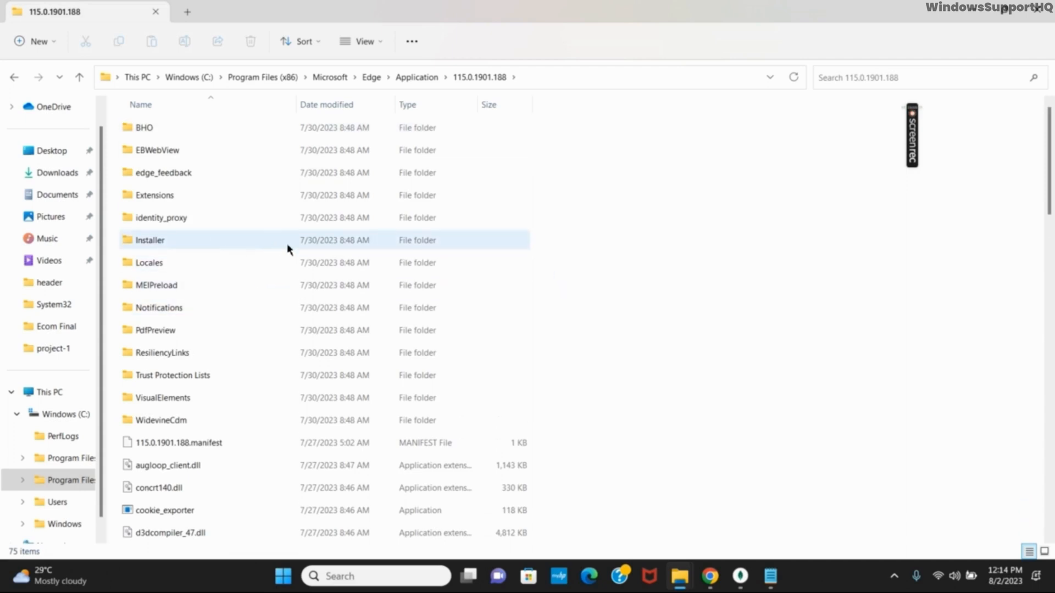
Step: Enter the Installer folder and launch PowerShell there via Open in Terminal
double_click(150, 240)
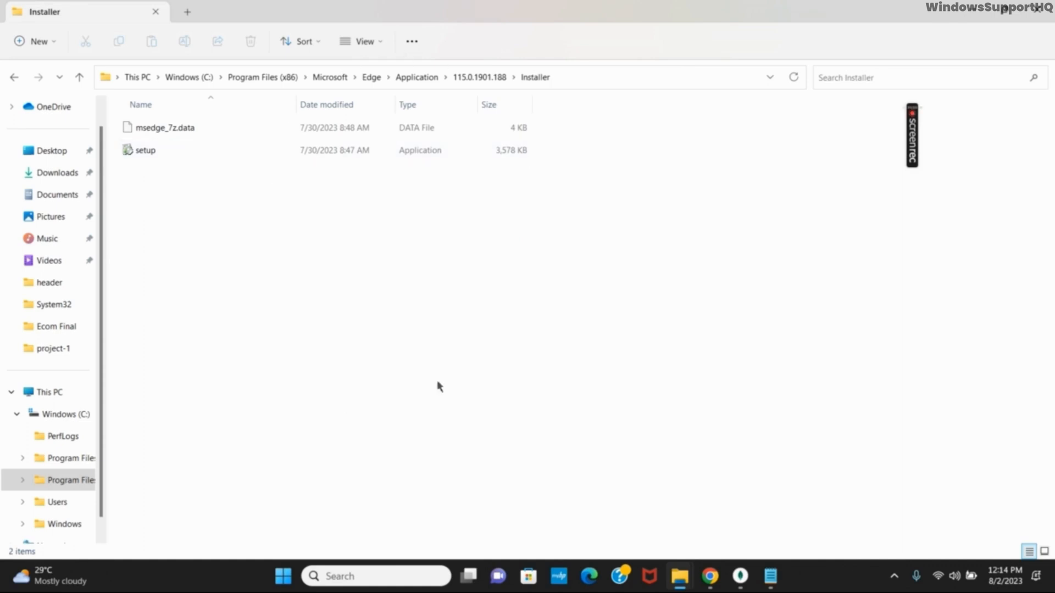
mouse_move(394, 225)
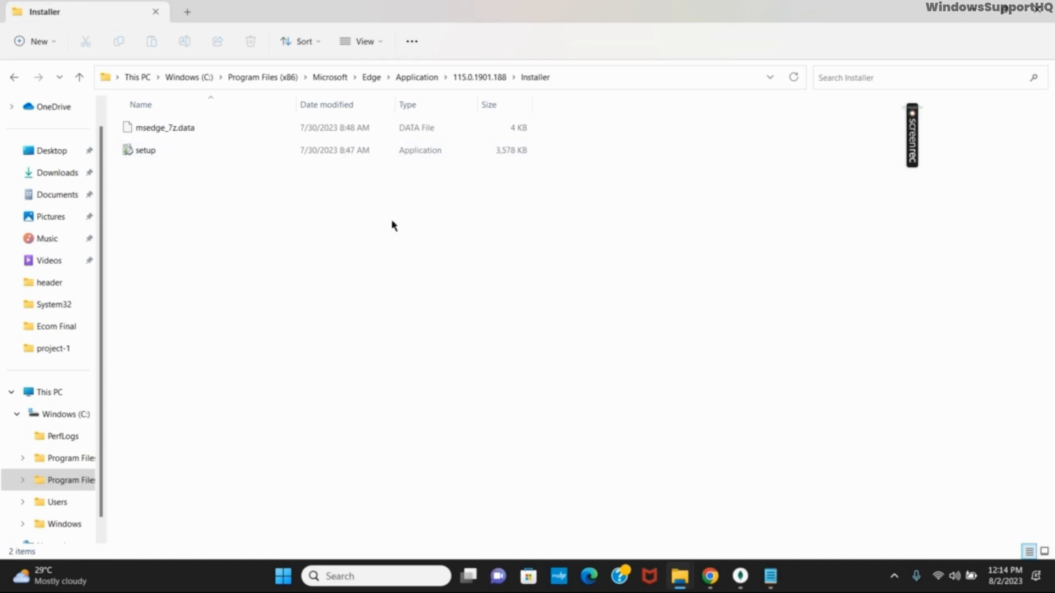
right_click(394, 226)
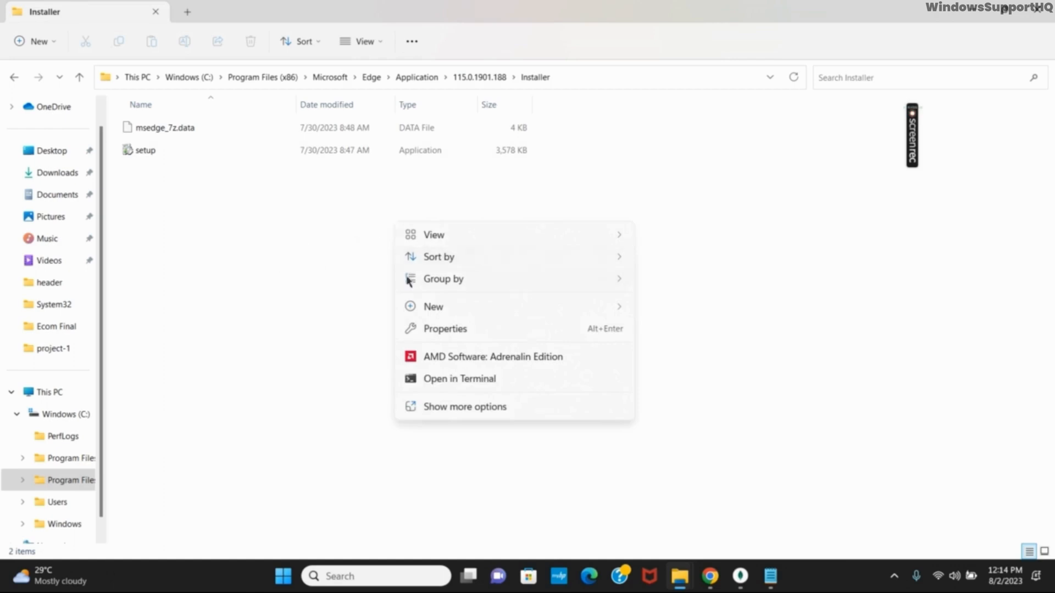
left_click(452, 383)
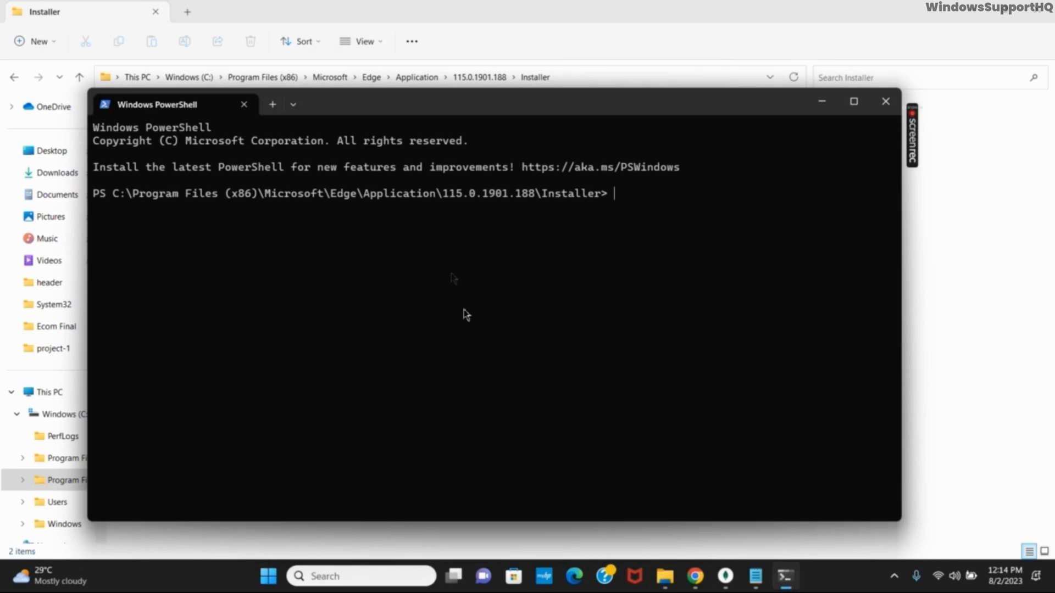
mouse_move(718, 446)
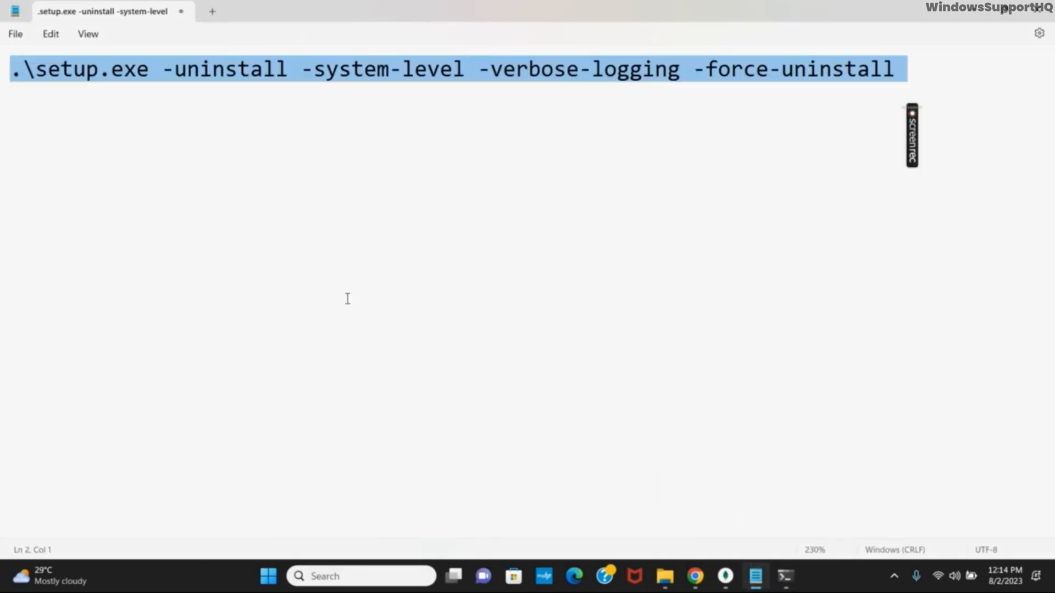
left_click(346, 299)
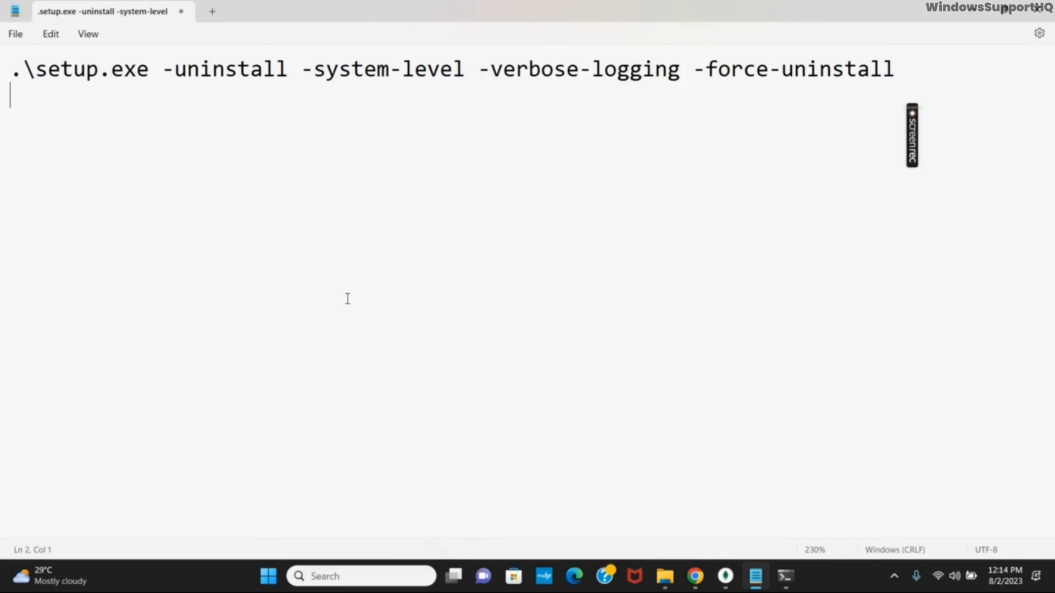
mouse_move(524, 203)
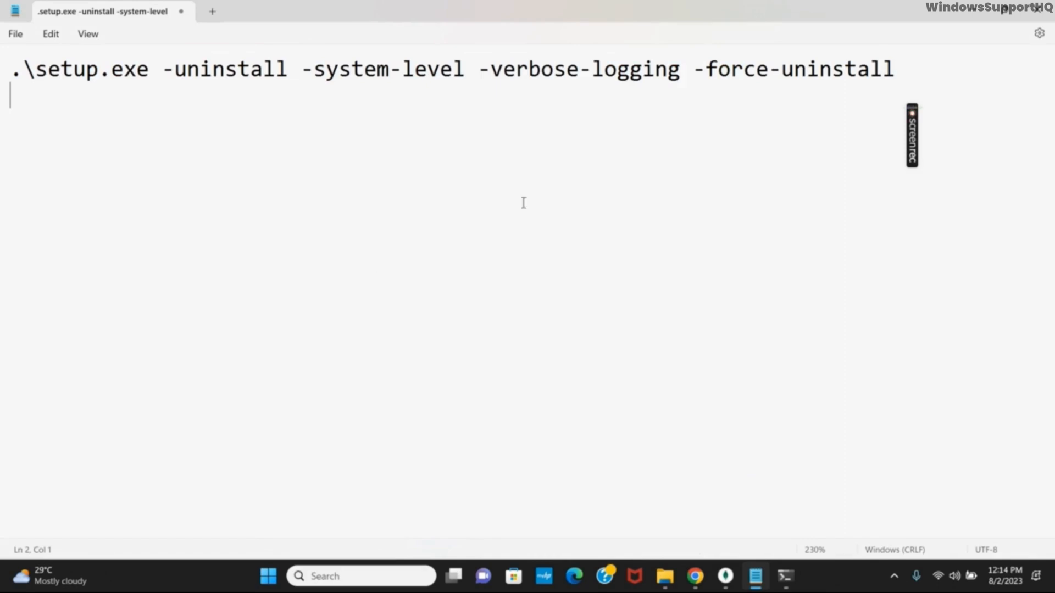